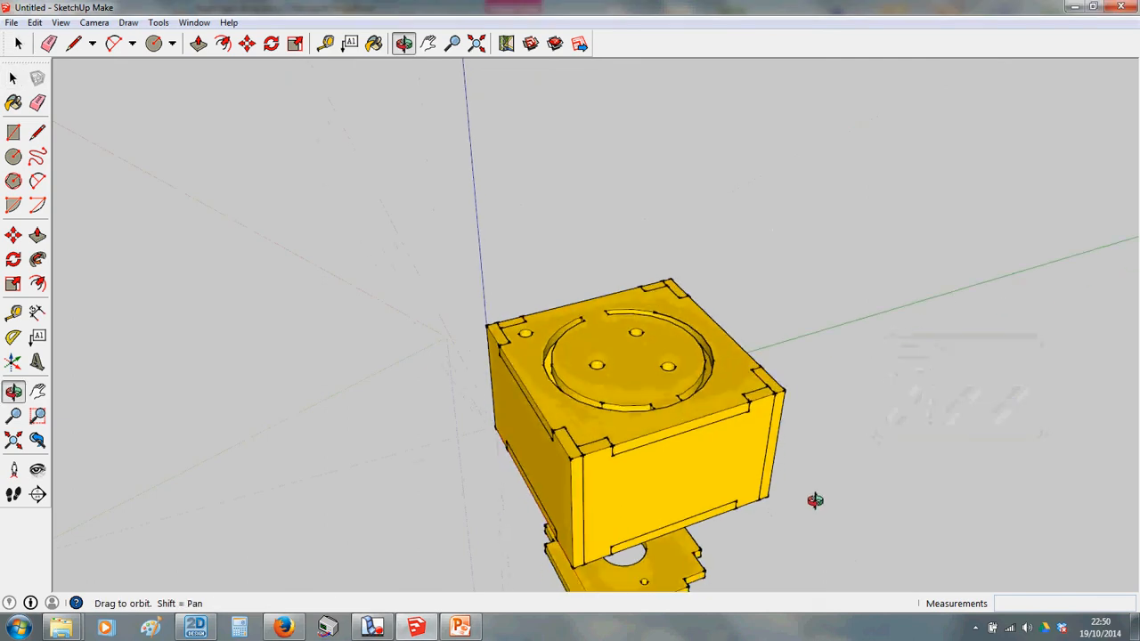
# Orbit the view to look down onto the box lid with its dome ring and holes.
pyautogui.moveTo(815, 501); pyautogui.dragTo(769, 272)
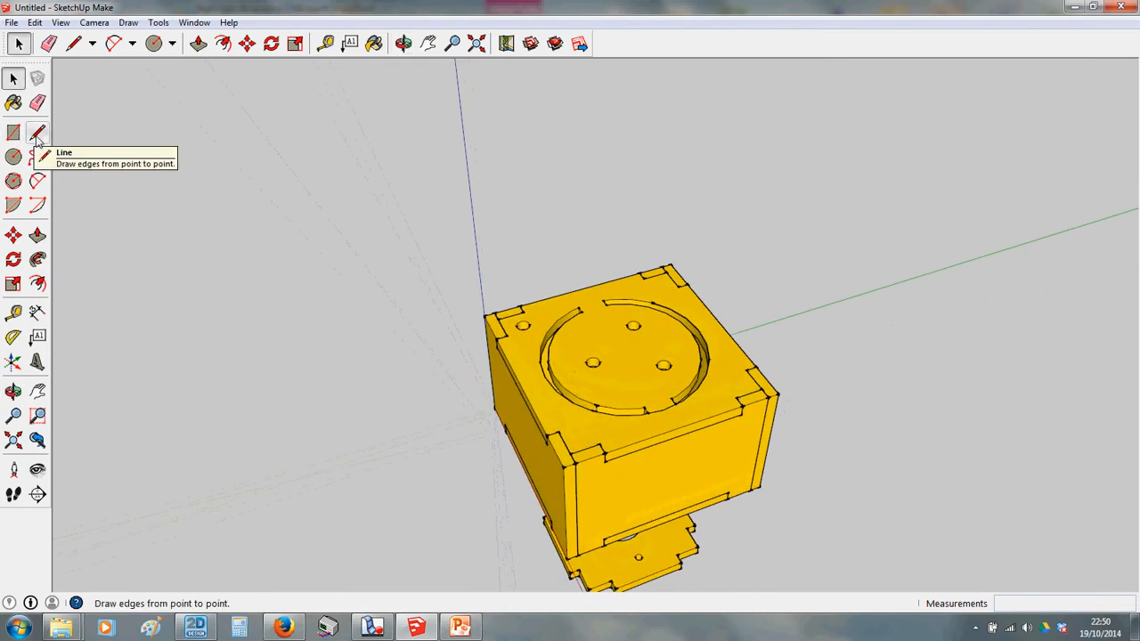
pyautogui.moveTo(128, 170)
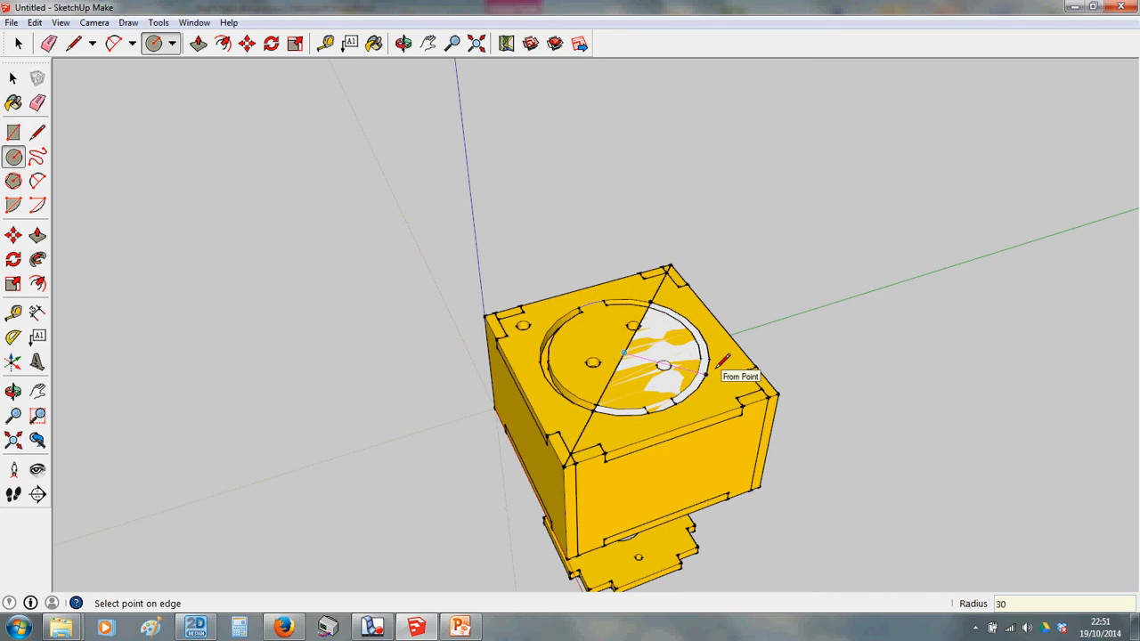
# Switch to the Orbit tool after drawing the diagonal edge across the lid.
pyautogui.click(403, 42)
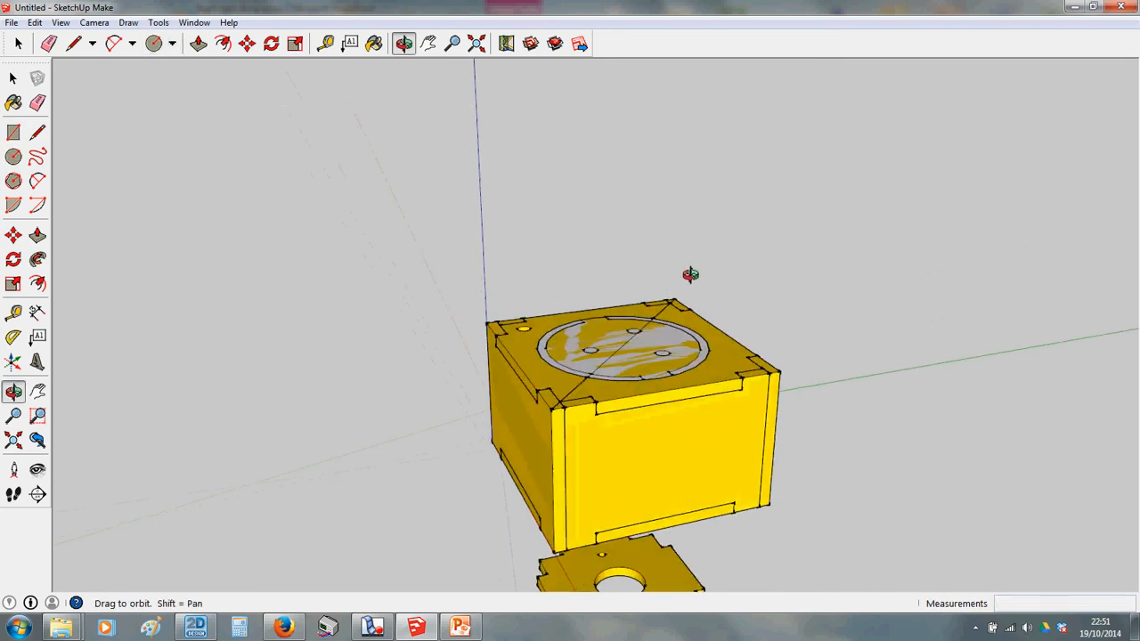
# Pick the Circle tool from the toolbar to draw on the box's top face.
pyautogui.click(154, 43)
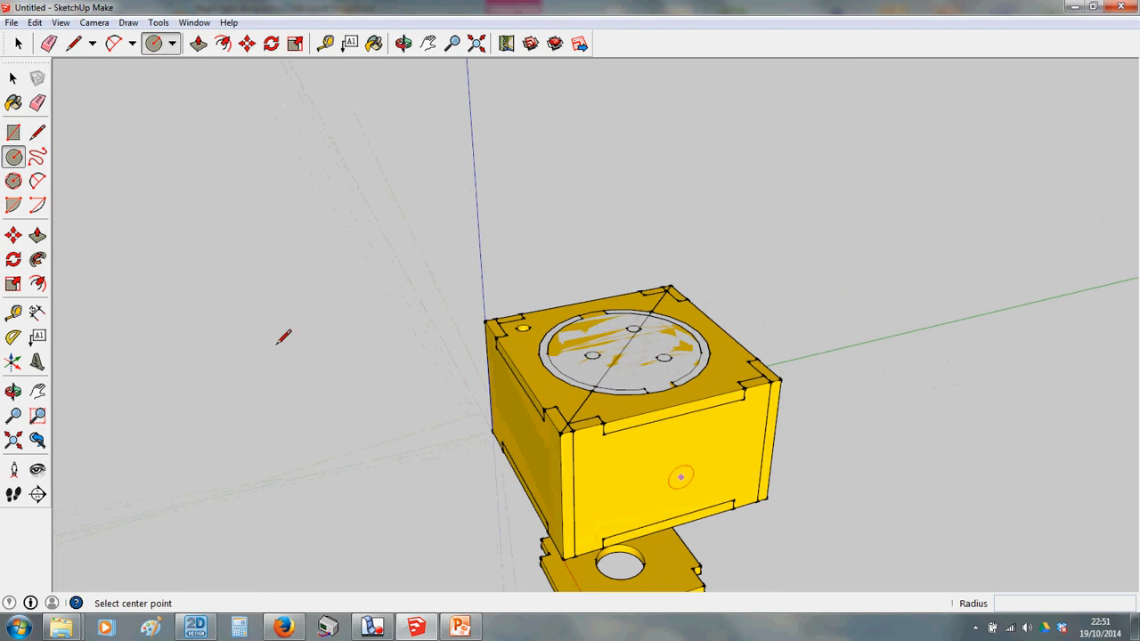
pyautogui.click(198, 43)
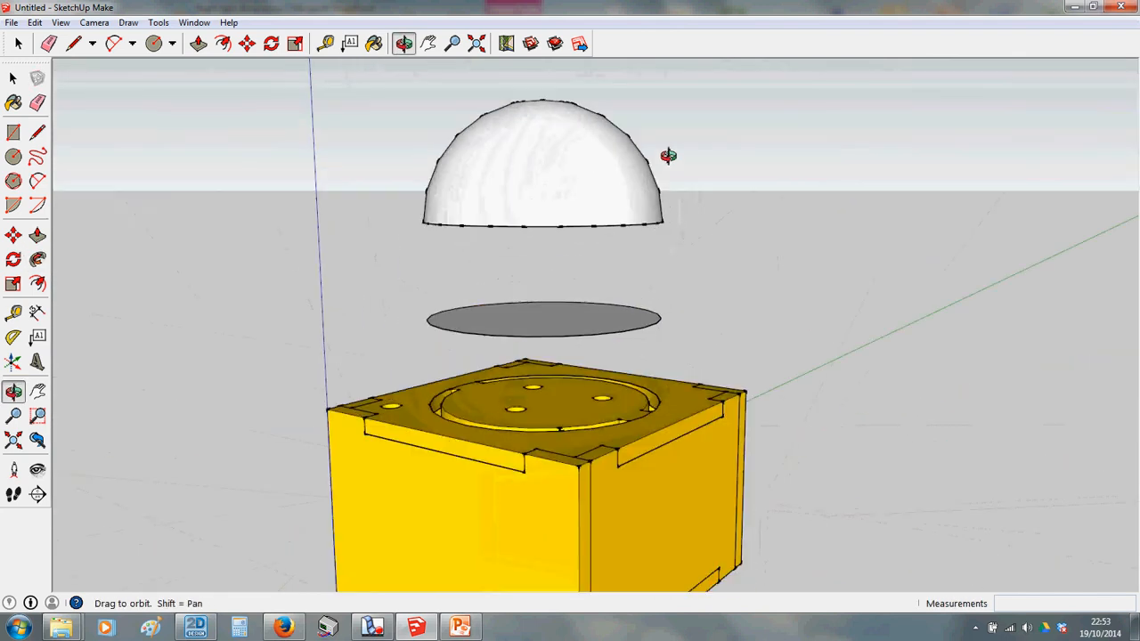
# Select a toolbar tool to check the hemisphere and disc above the box.
pyautogui.click(374, 42)
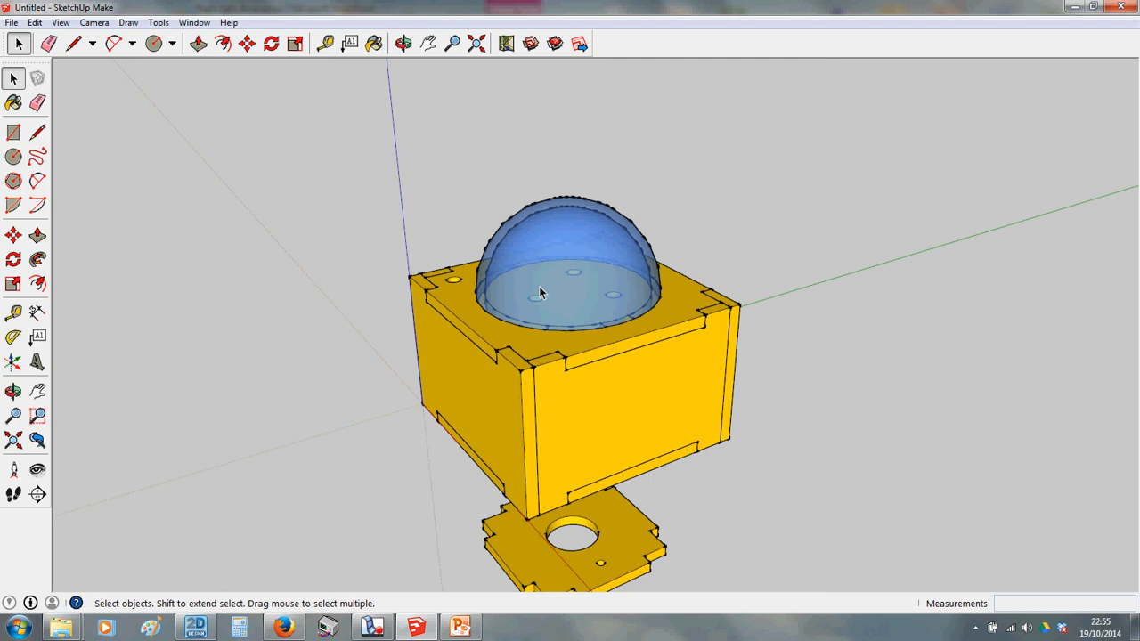
pyautogui.moveTo(620, 269)
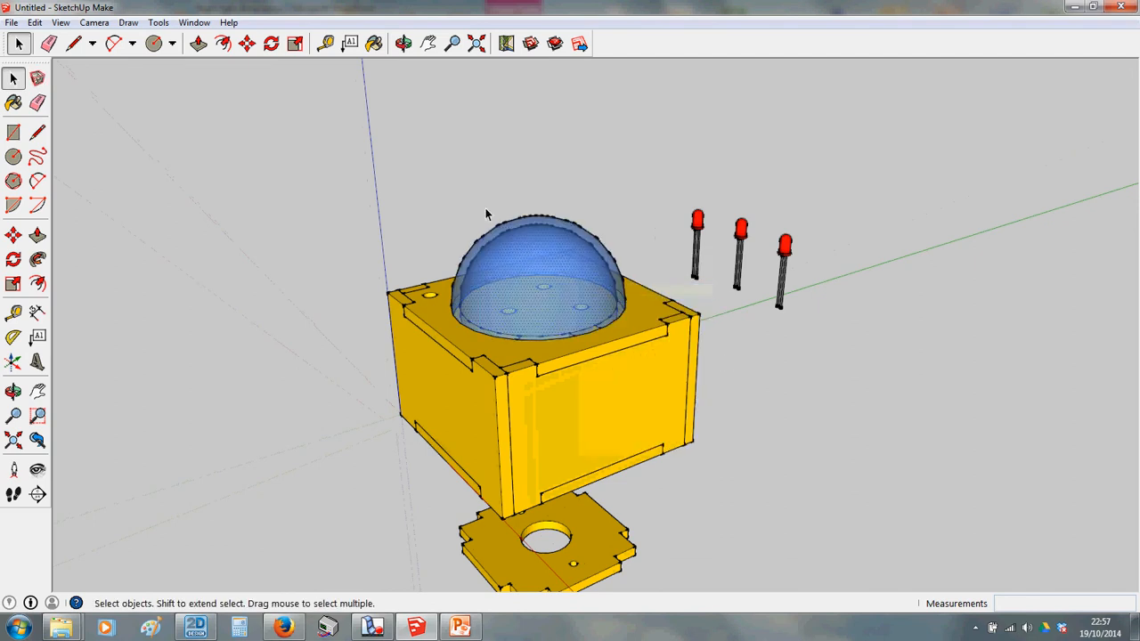
pyautogui.rightClick(534, 294)
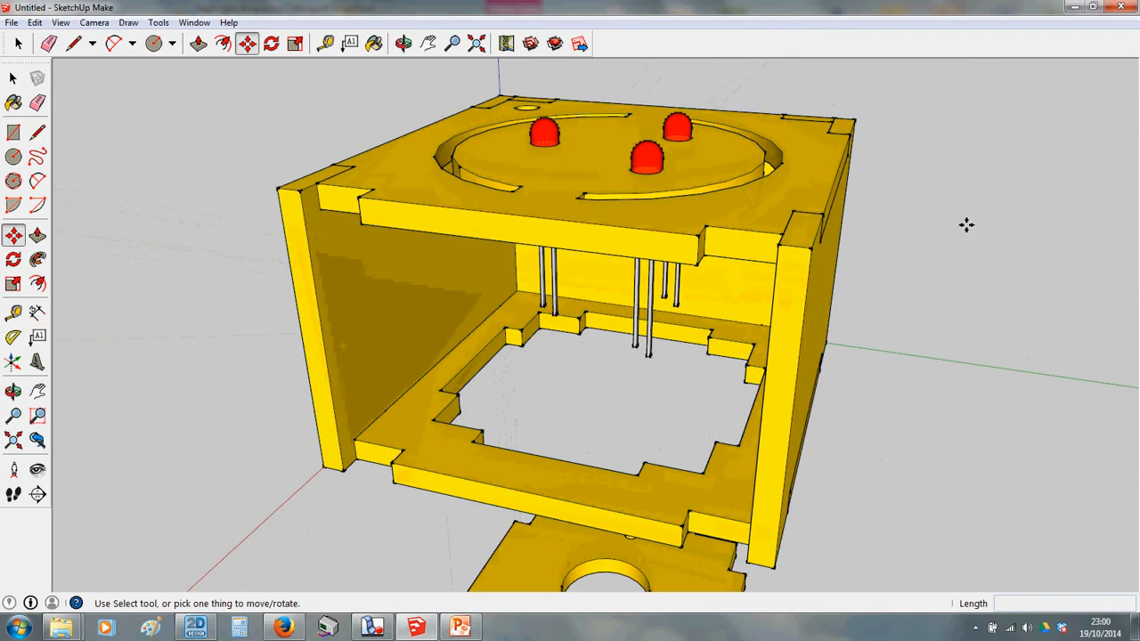
# Switch to the Orbit tool to check the LEDs seated in the top panel.
pyautogui.click(403, 43)
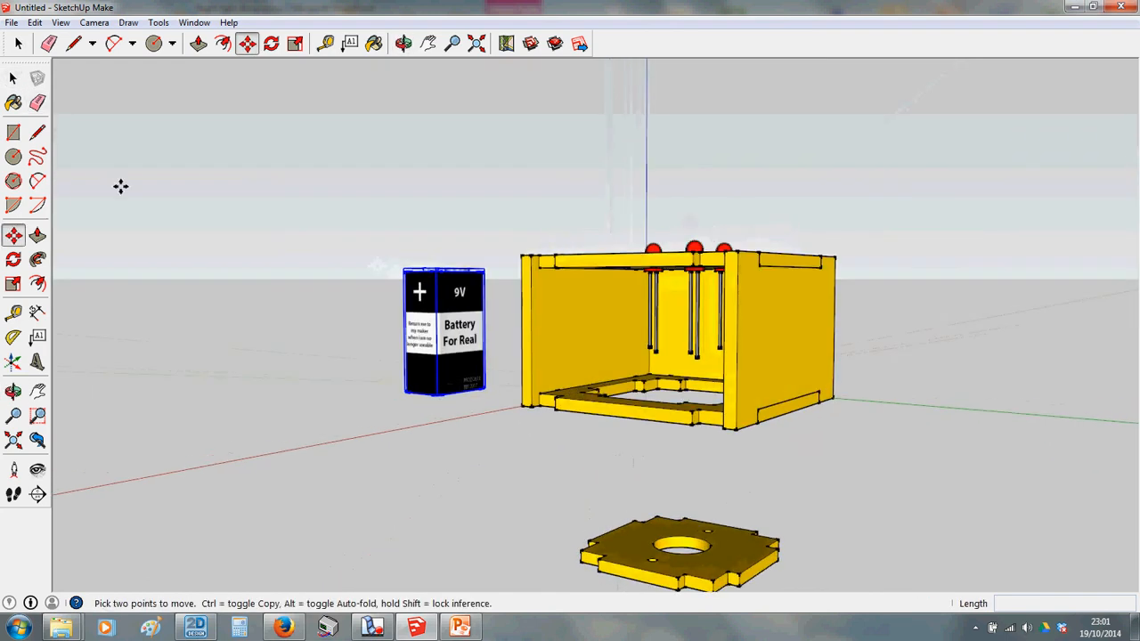
# Switch to the Orbit tool while positioning the 9V battery inside the box.
pyautogui.click(402, 43)
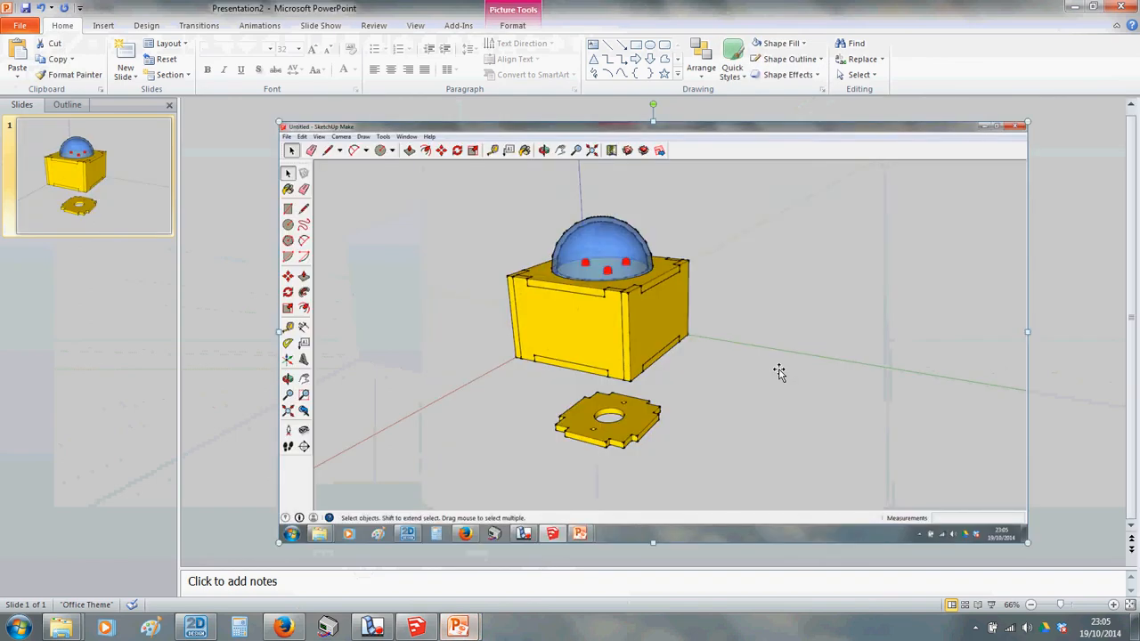
# Start cropping the pasted night-light screenshot via Picture Tools Format.
pyautogui.click(986, 55)
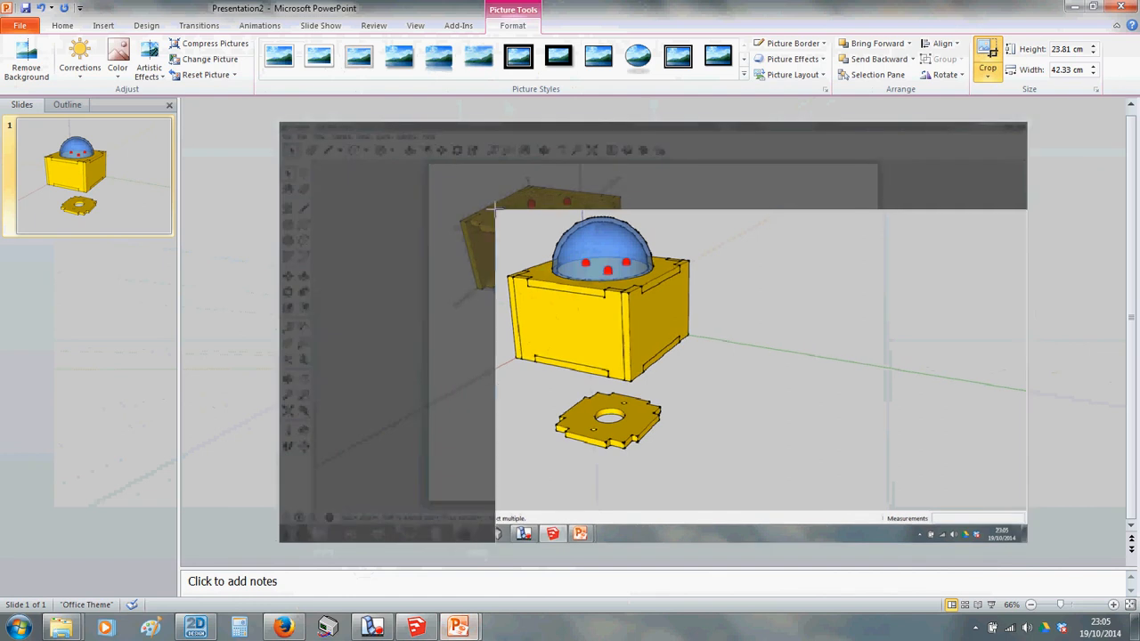